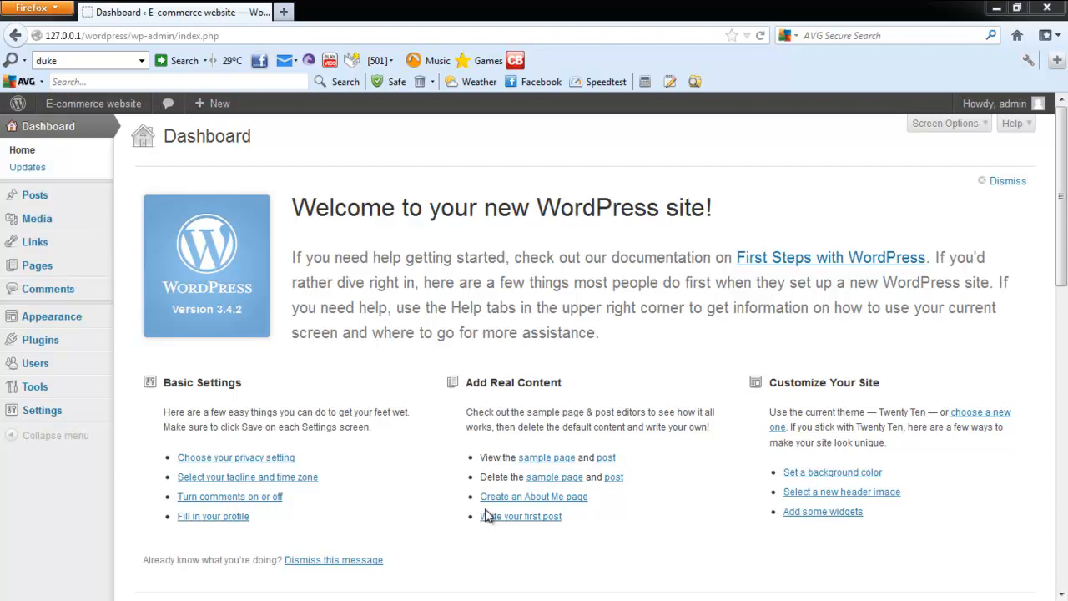
mouse_move(419, 455)
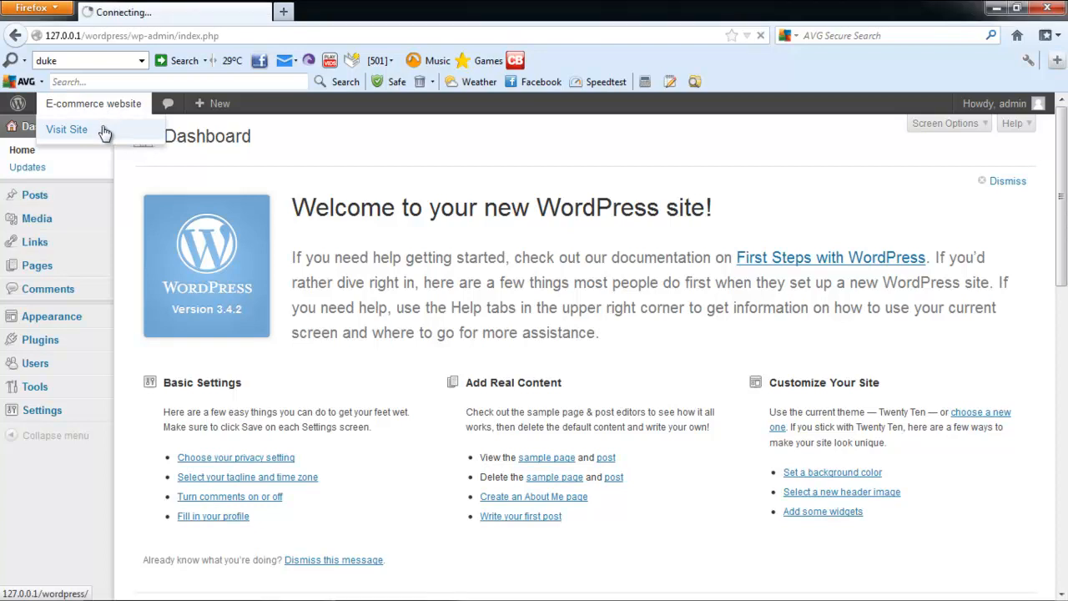
View the public 'E-commerce website' front page from the admin bar.
click(66, 130)
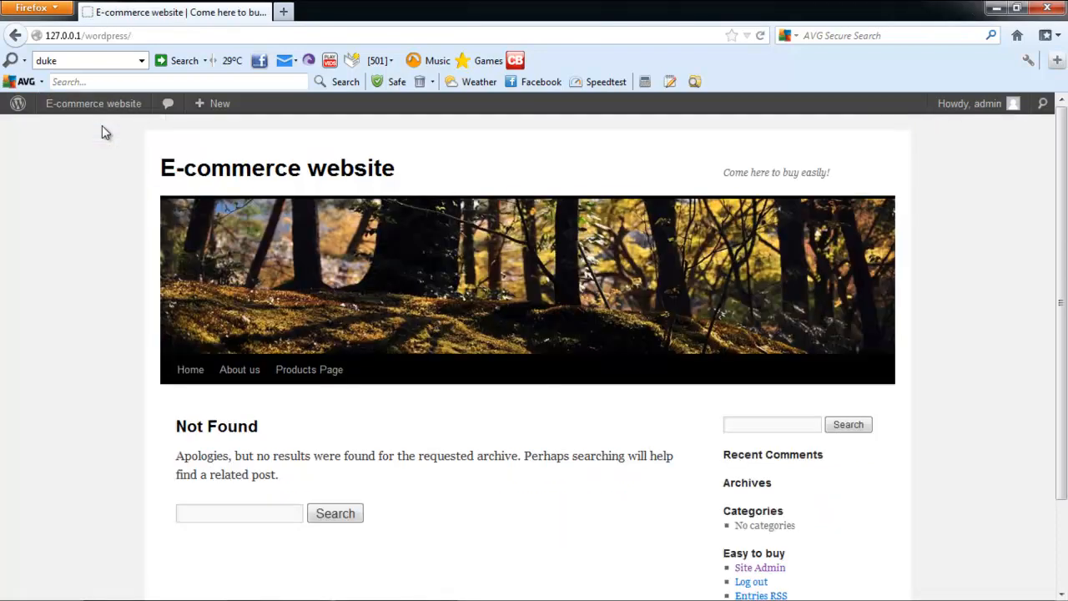
mouse_move(117, 154)
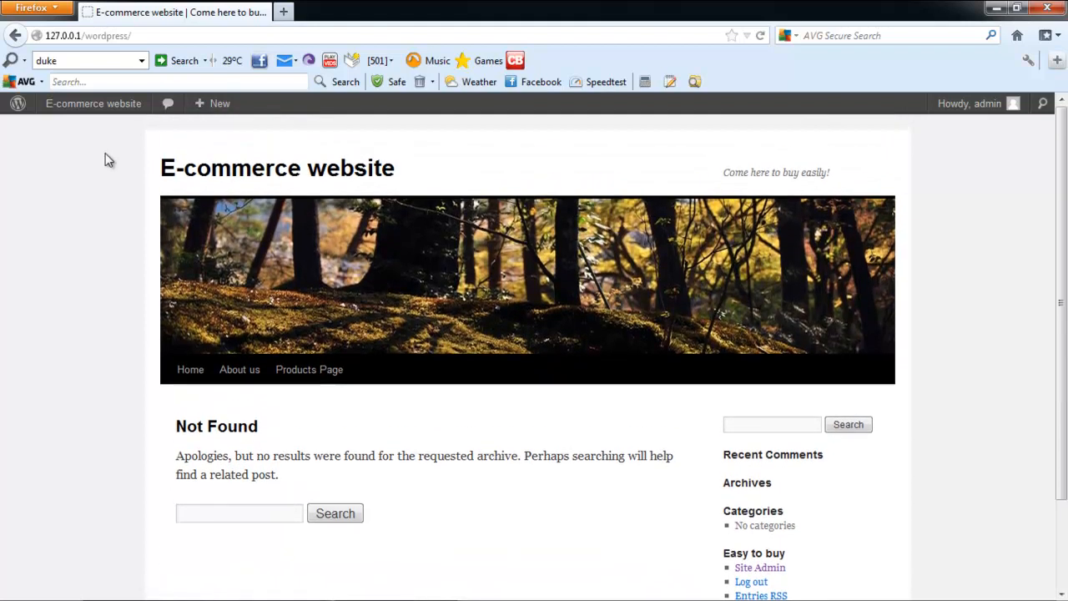
Search the Add New plugins page for 'Ready! ecommerce'.
click(759, 567)
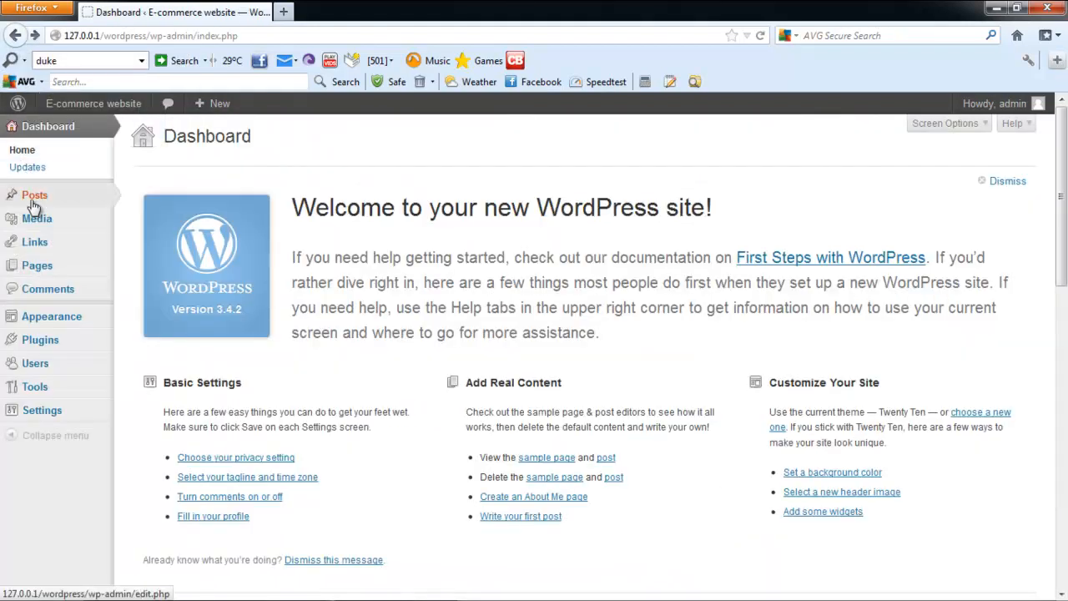
mouse_move(40, 341)
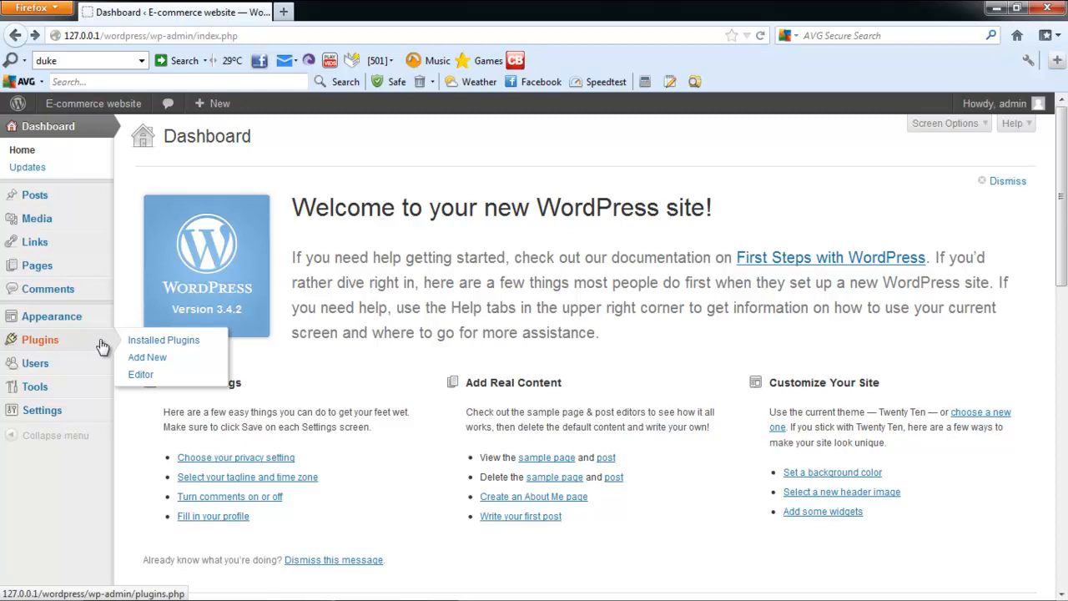
click(147, 357)
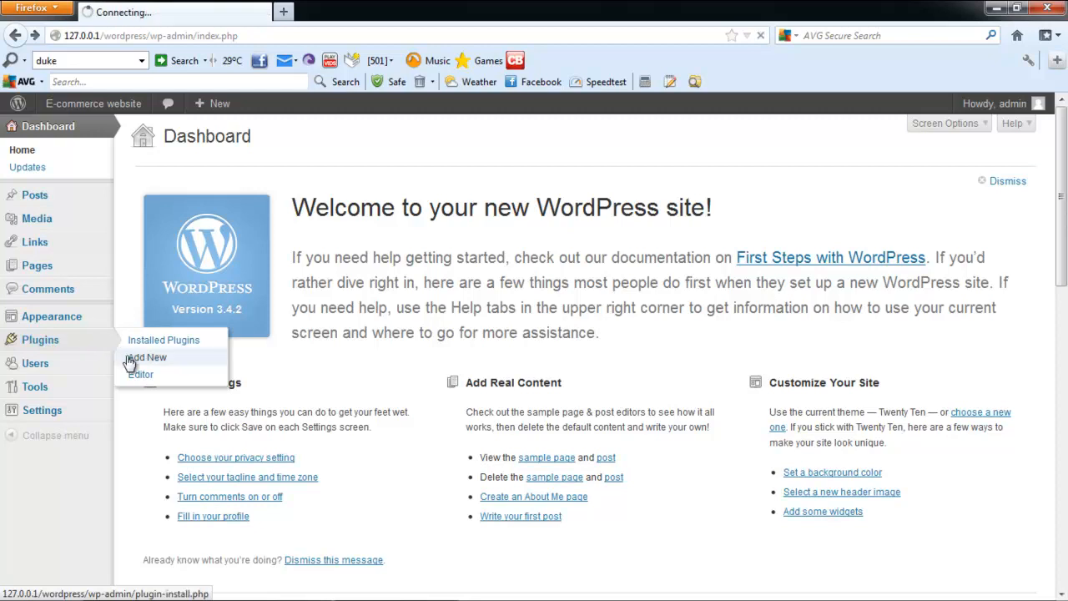
click(147, 357)
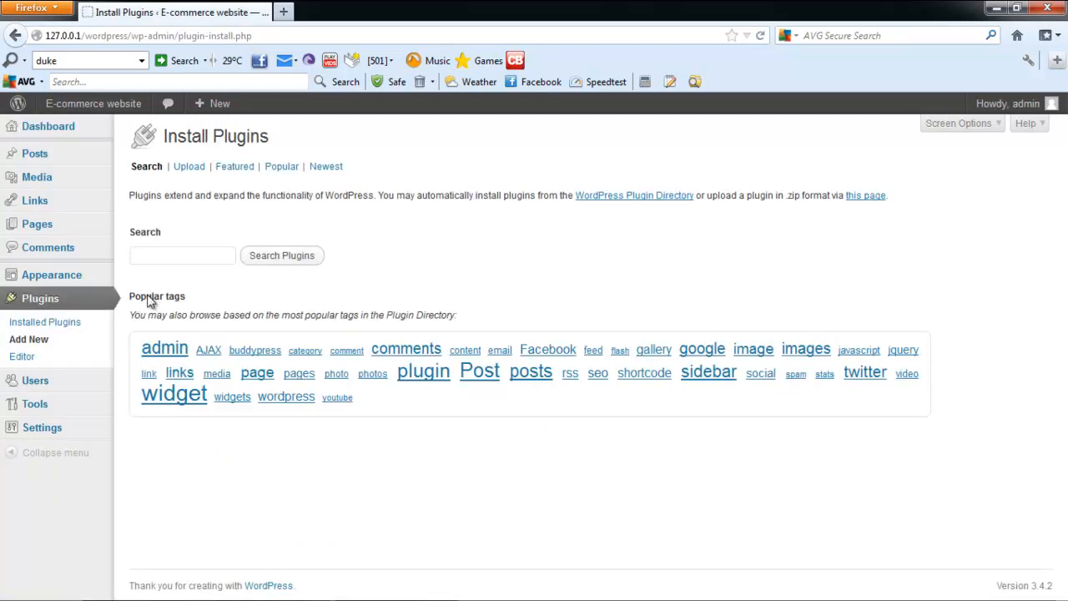
text(Ready! ecommerce)
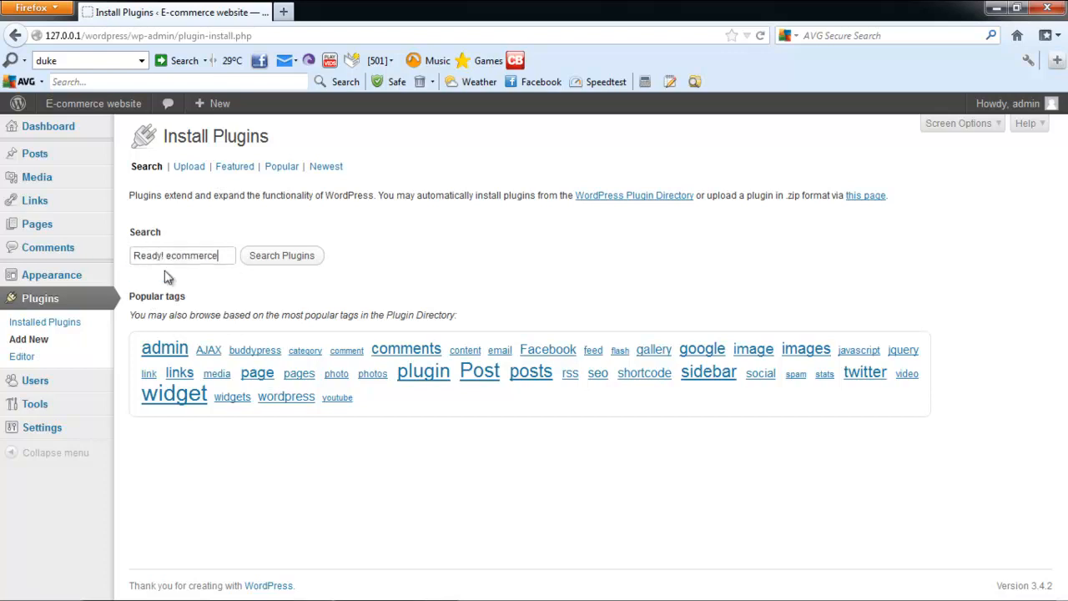
click(280, 255)
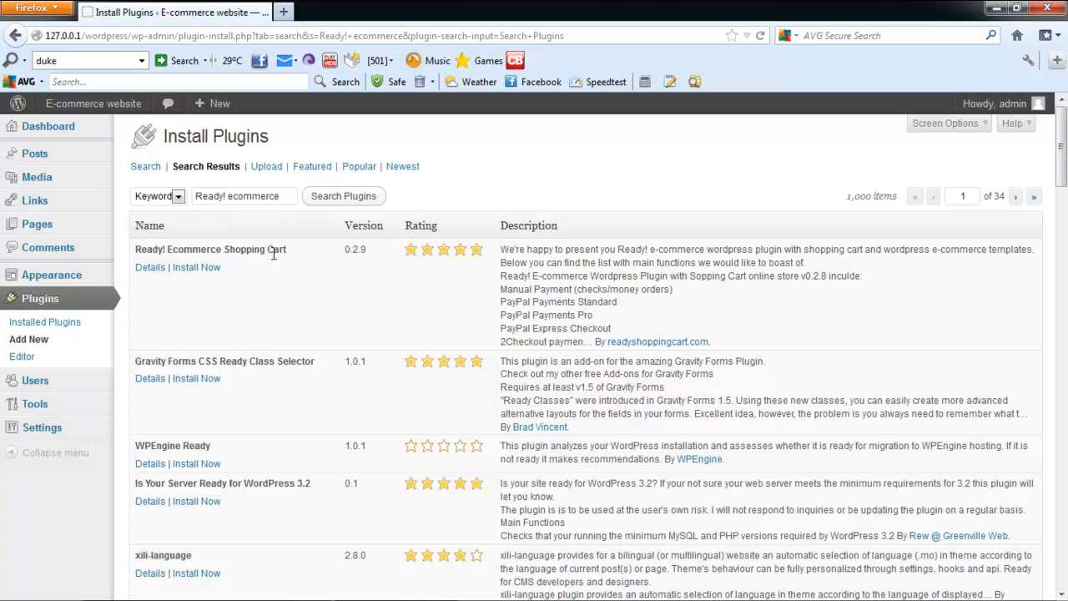
Install Ready! Ecommerce Shopping Cart 0.2.9 and start activating it.
click(197, 267)
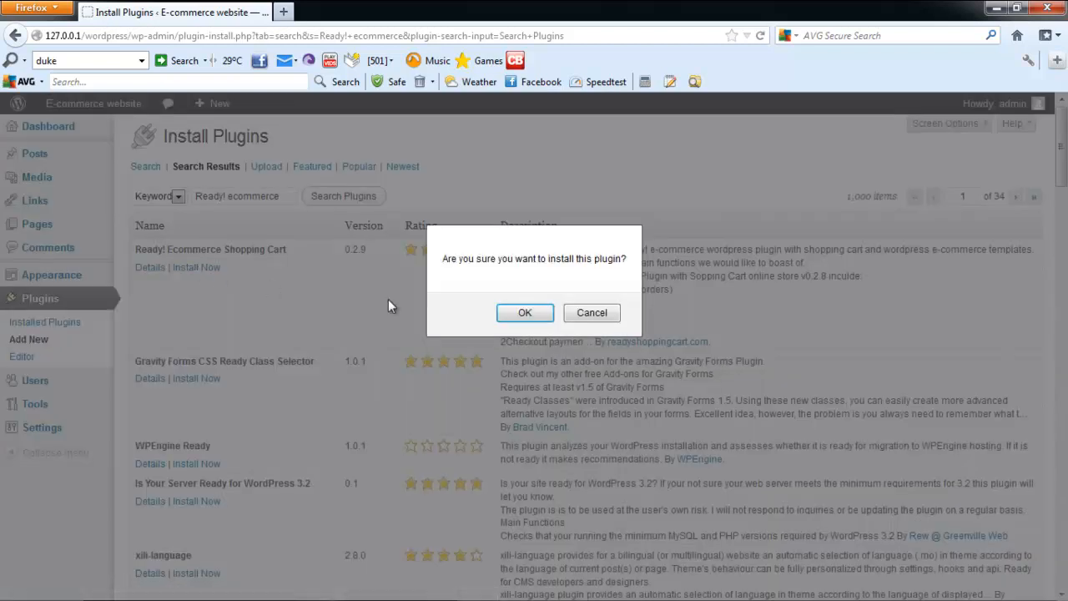
click(524, 313)
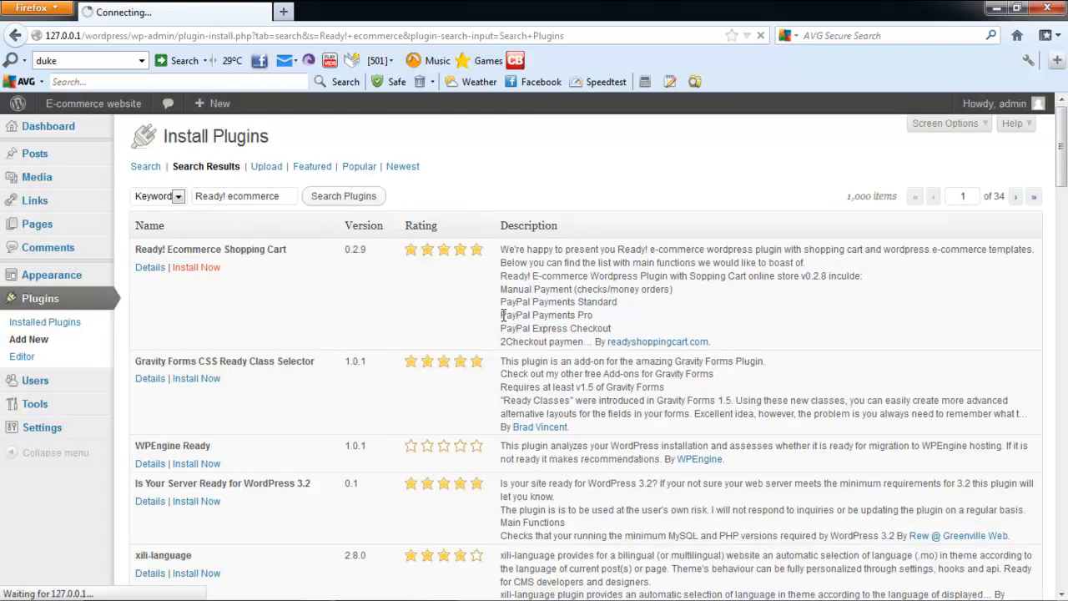
click(195, 267)
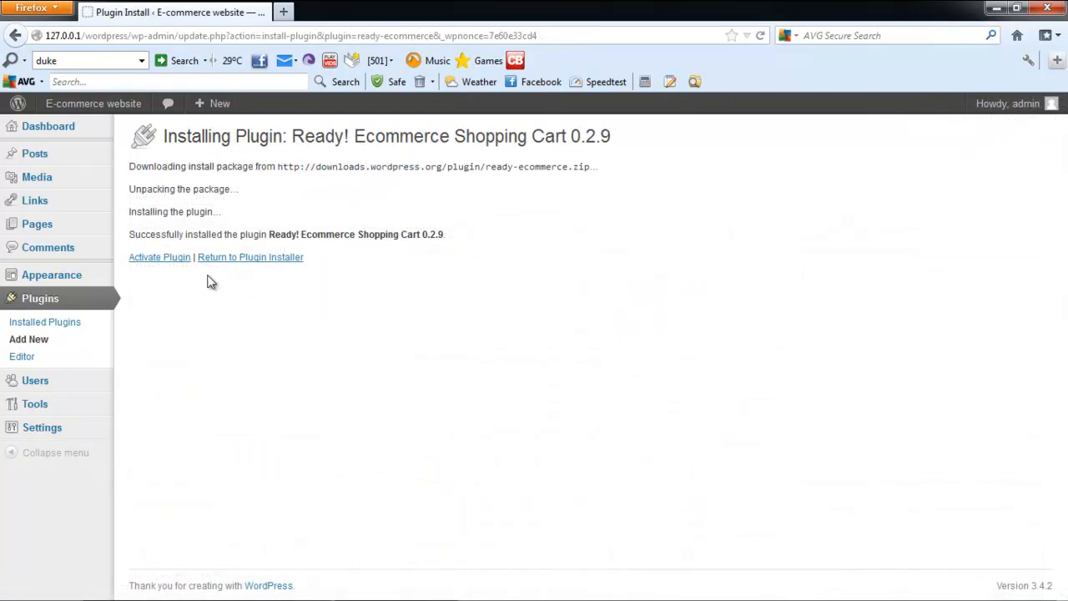
click(160, 257)
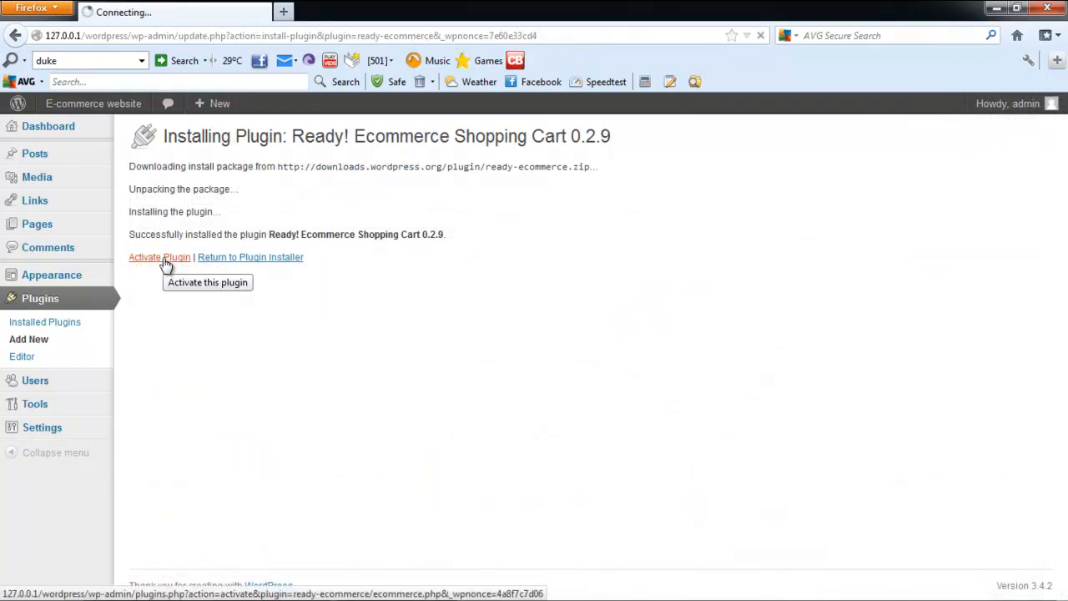
Activate the plugin and review the Ready! Ecommerce Options Page store settings.
click(158, 257)
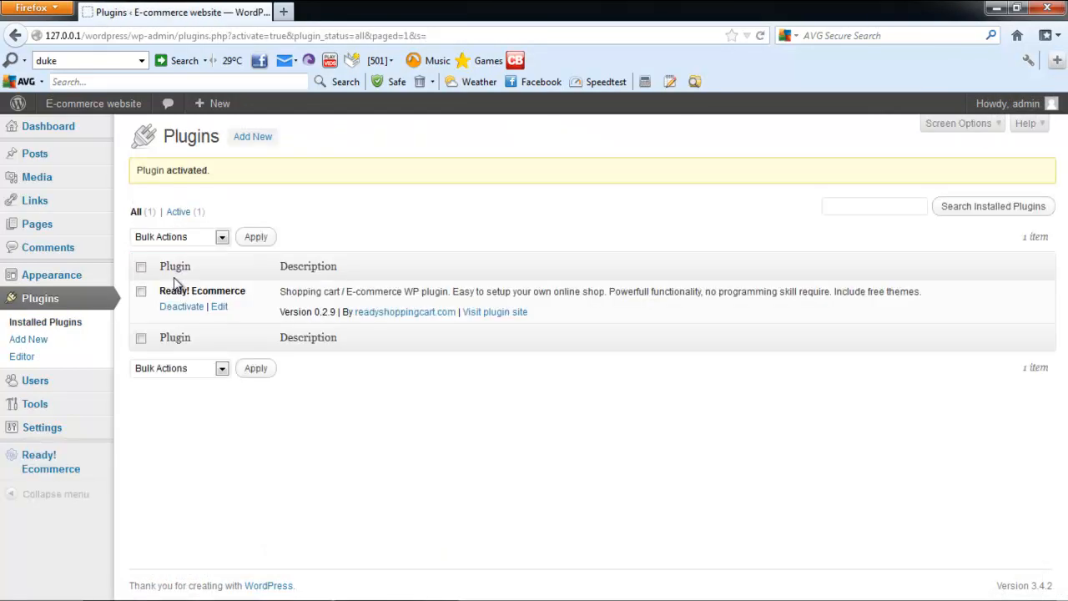
mouse_move(50, 460)
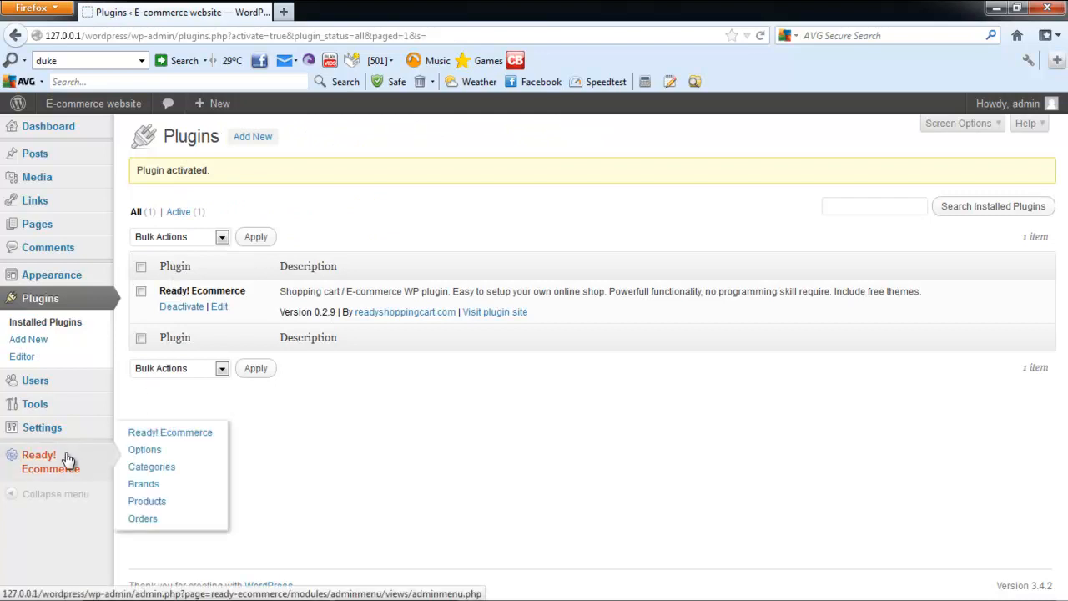
mouse_move(102, 457)
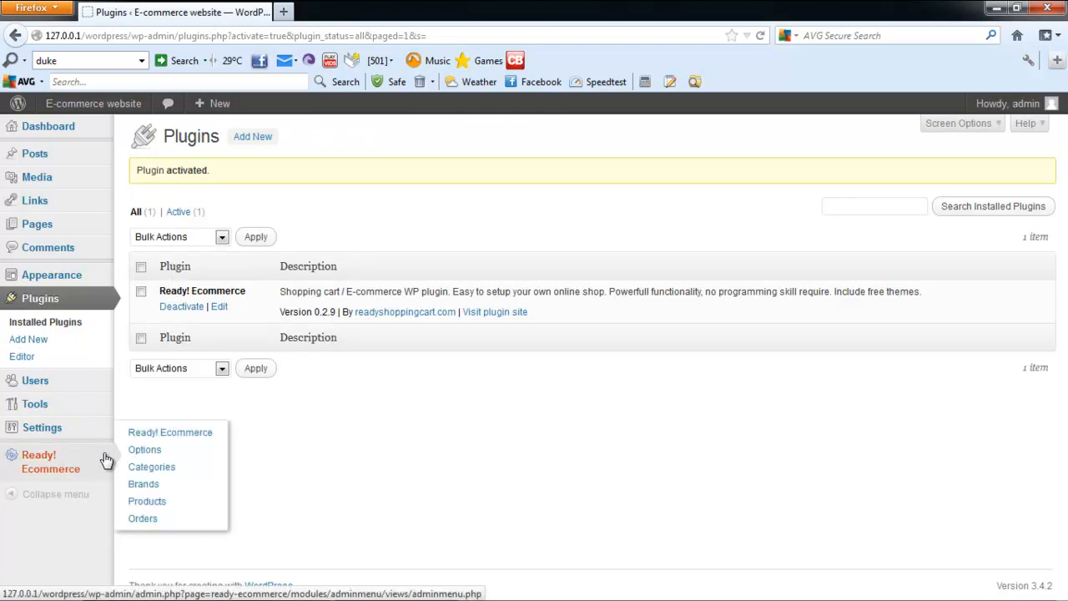
mouse_move(144, 451)
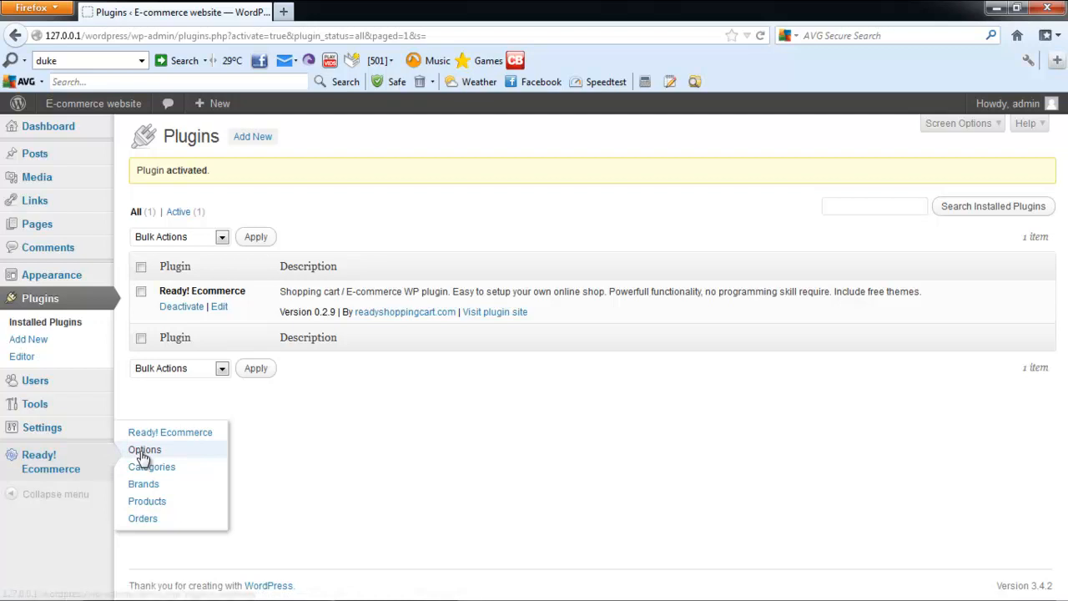
click(144, 448)
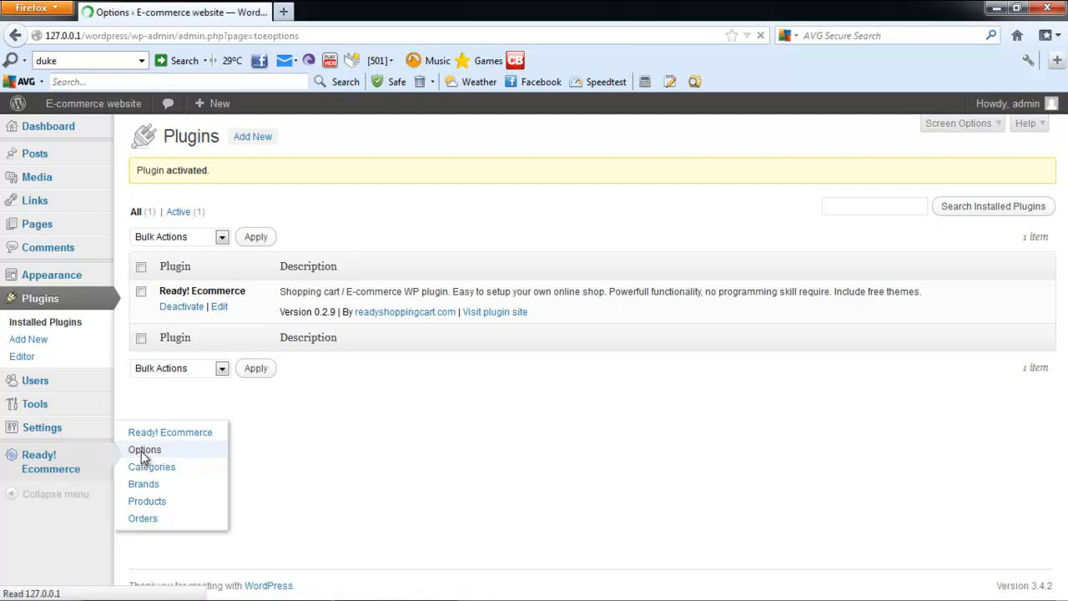
click(144, 450)
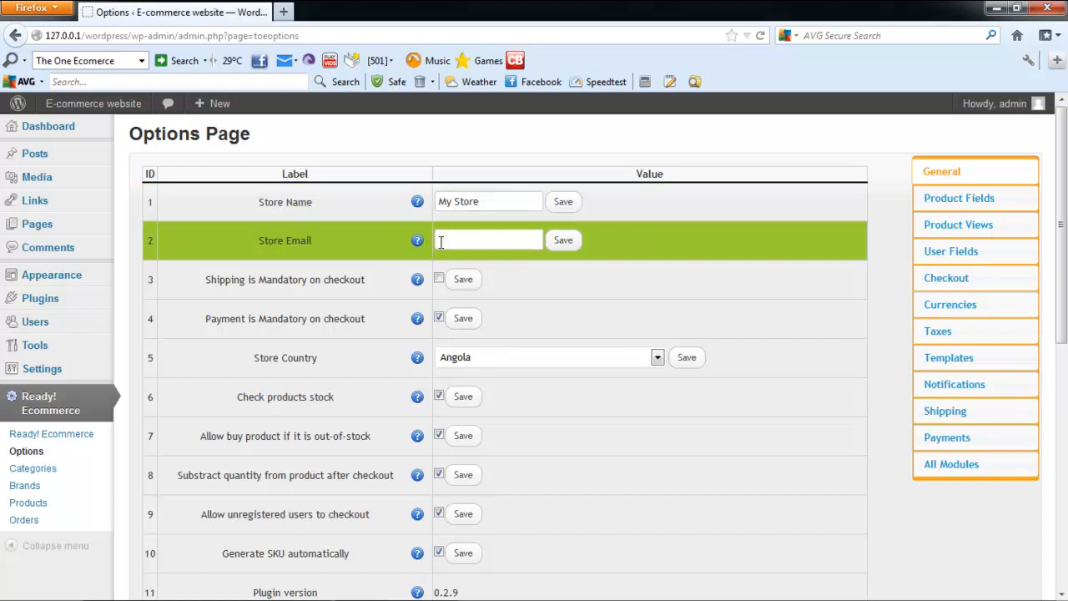
scroll(down, 3)
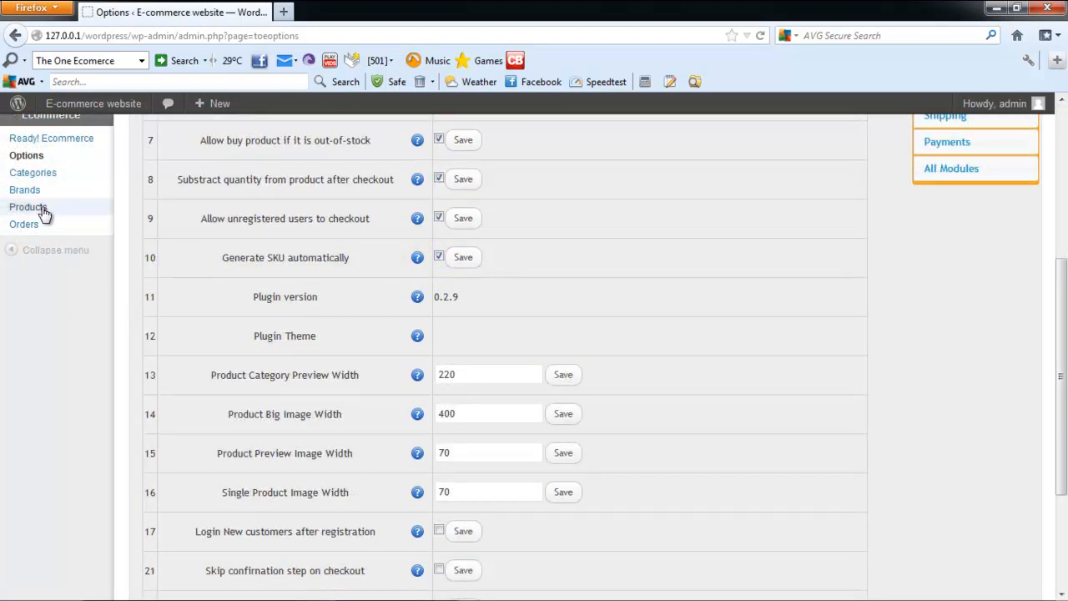
Create a new product named Hammer with short description 'Light Weight hammer'.
click(27, 207)
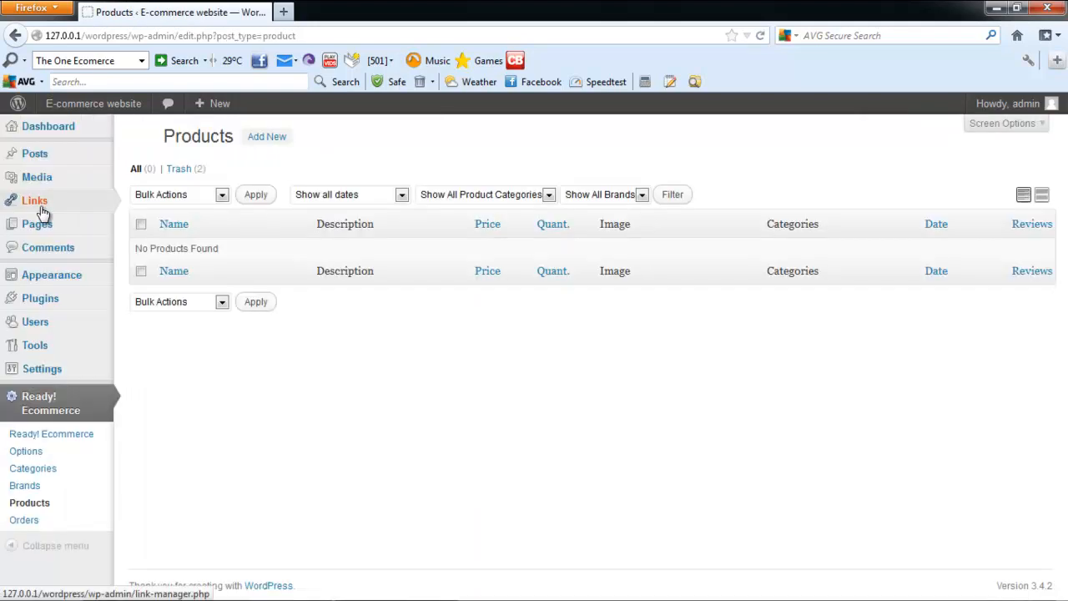
click(267, 137)
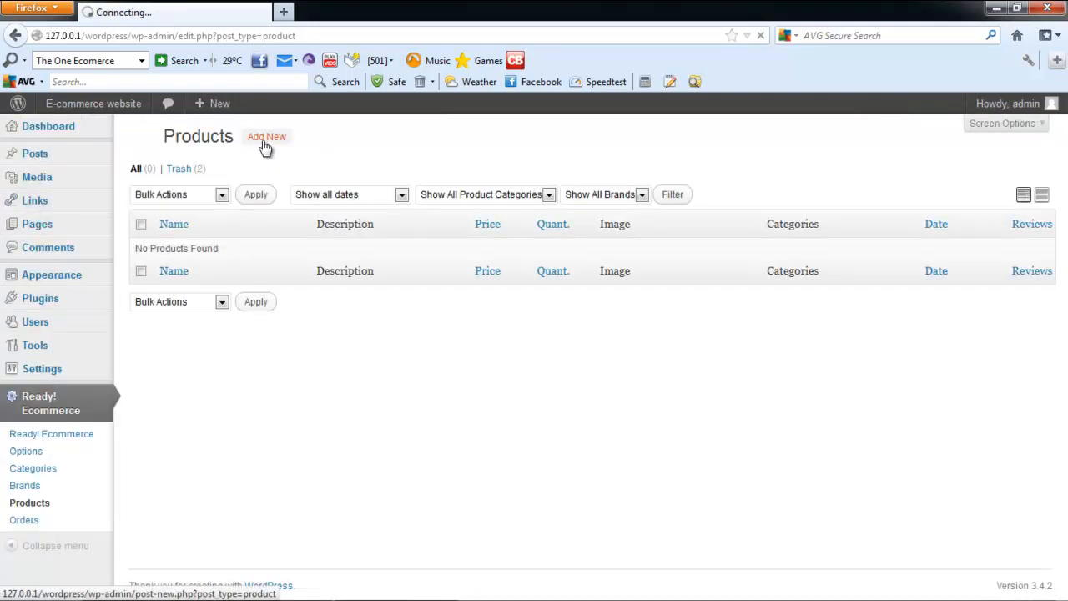
click(267, 137)
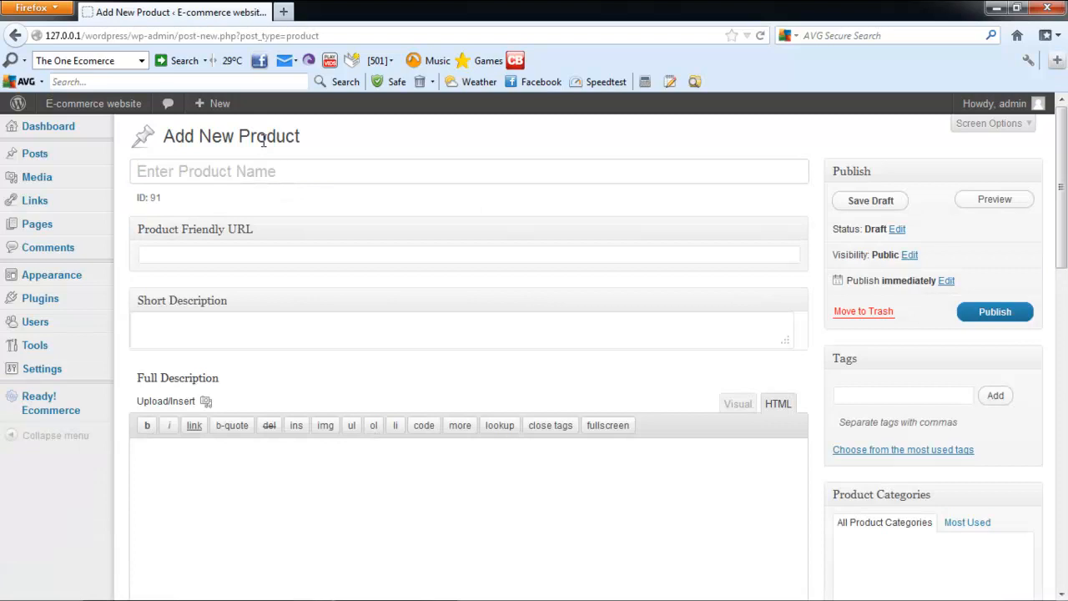
text(Hammer)
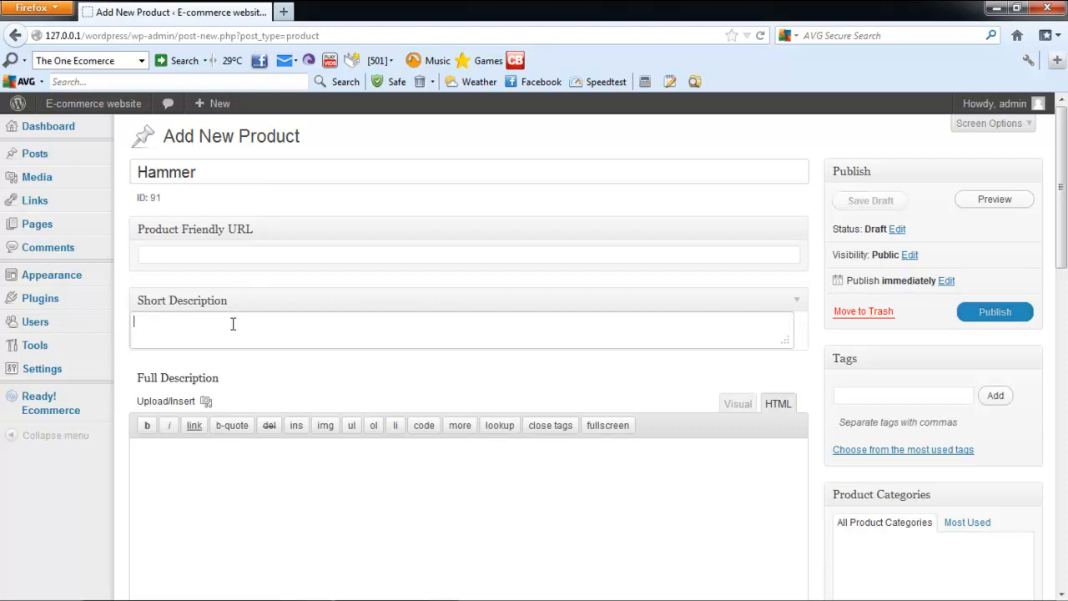
text(Light Weig)
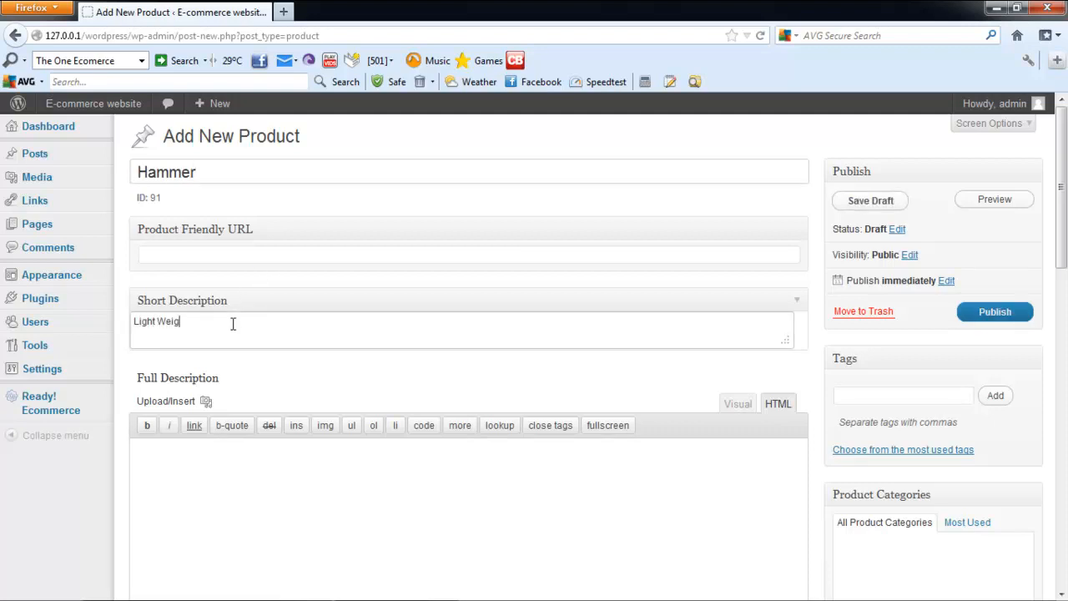
text(ht hammer)
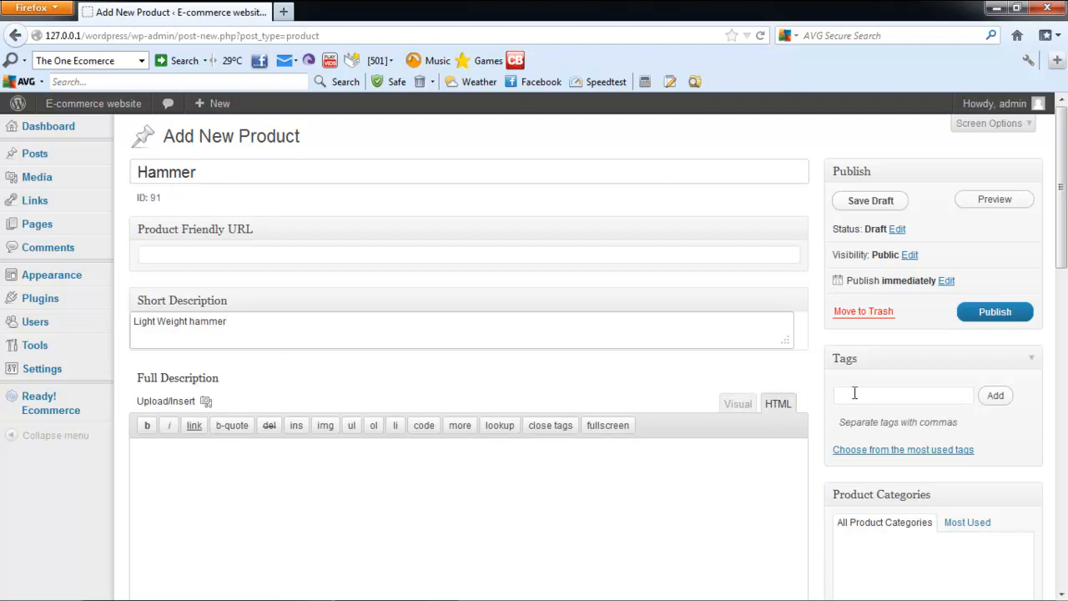
Add the tags and fill Price 15, Weight 10, SKU 001, Quantity 5, Featured ticked.
text(tool)
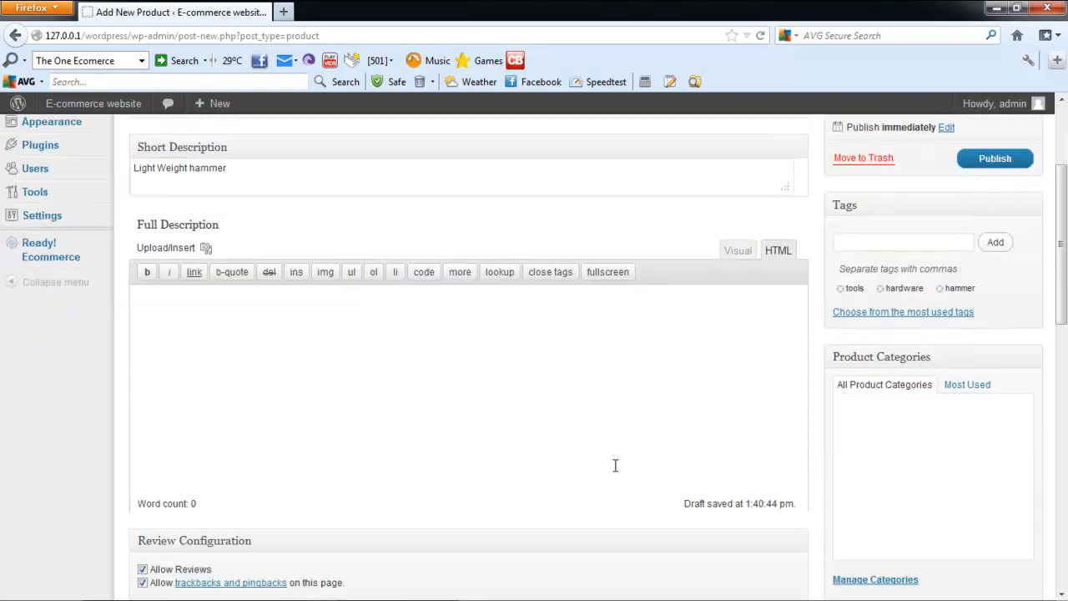
scroll(down, 3)
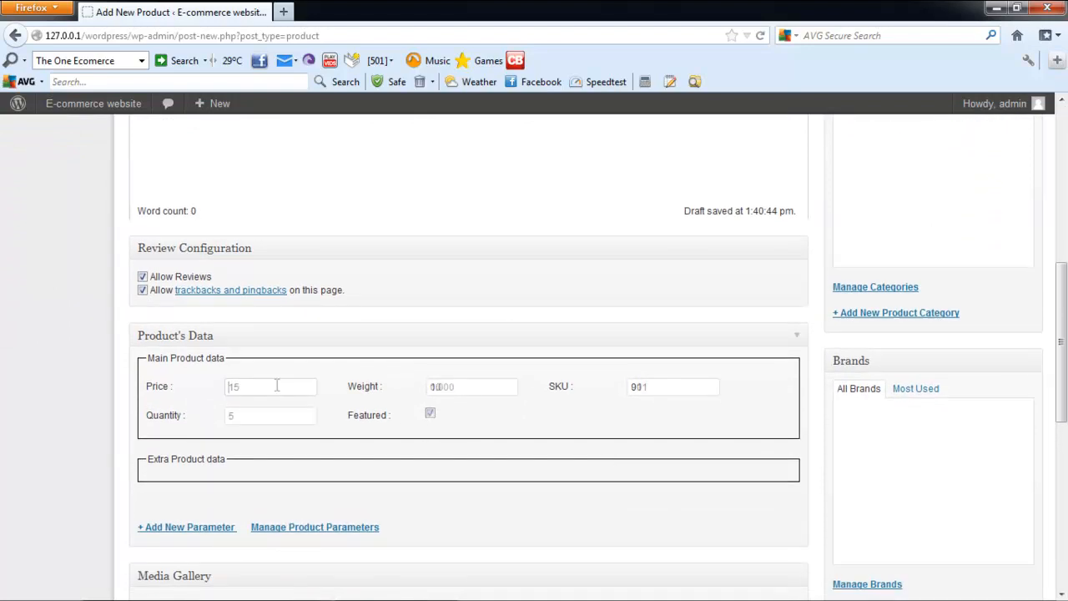
scroll(down, 3)
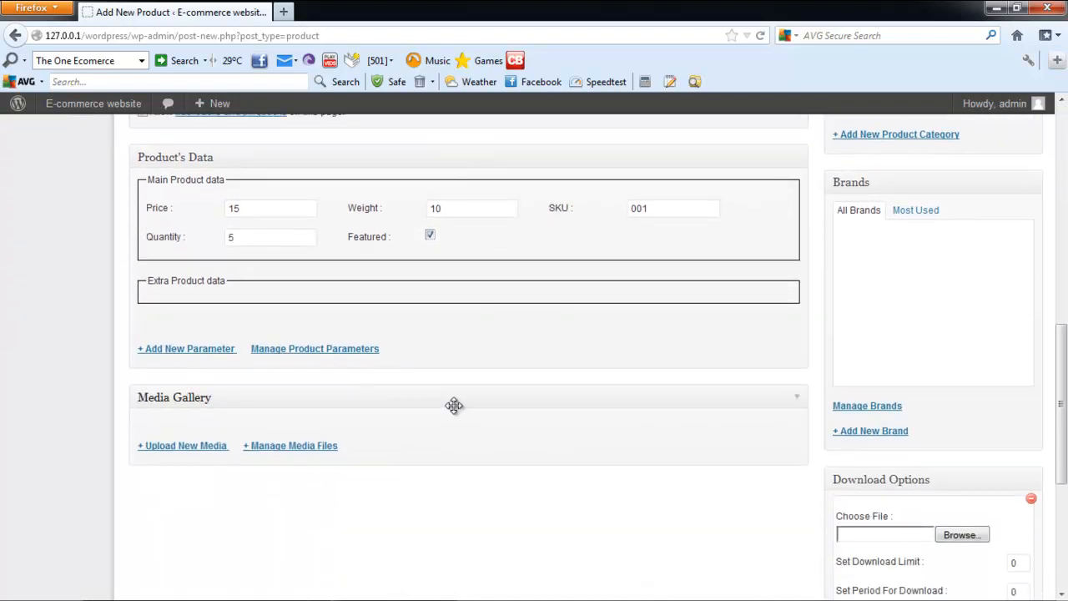
Upload a hammer photo captioned 'Hammer' and insert it centred at medium size.
click(183, 445)
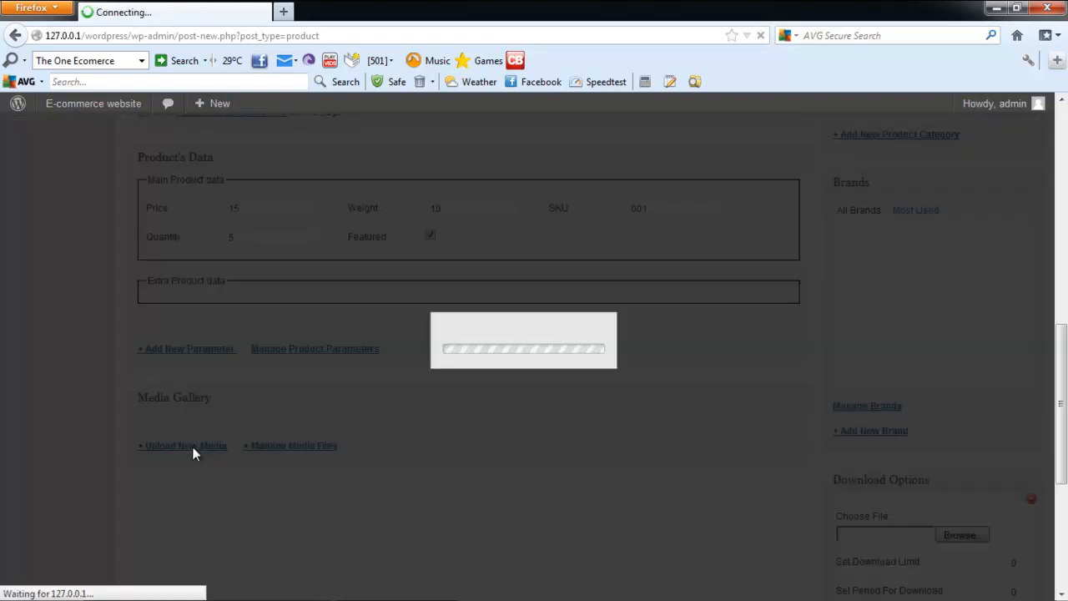
click(184, 445)
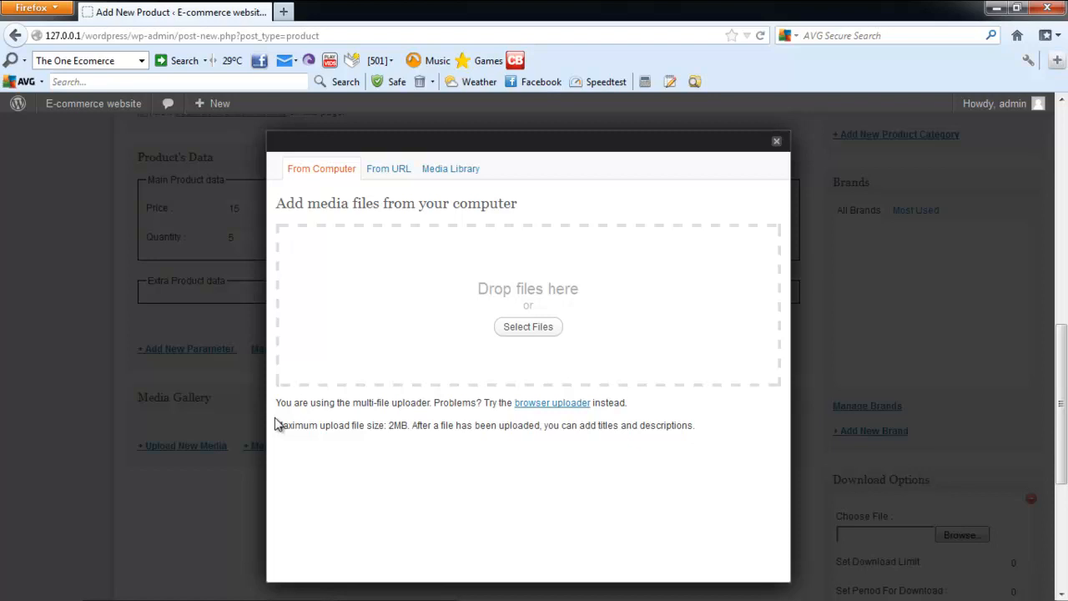
mouse_move(389, 167)
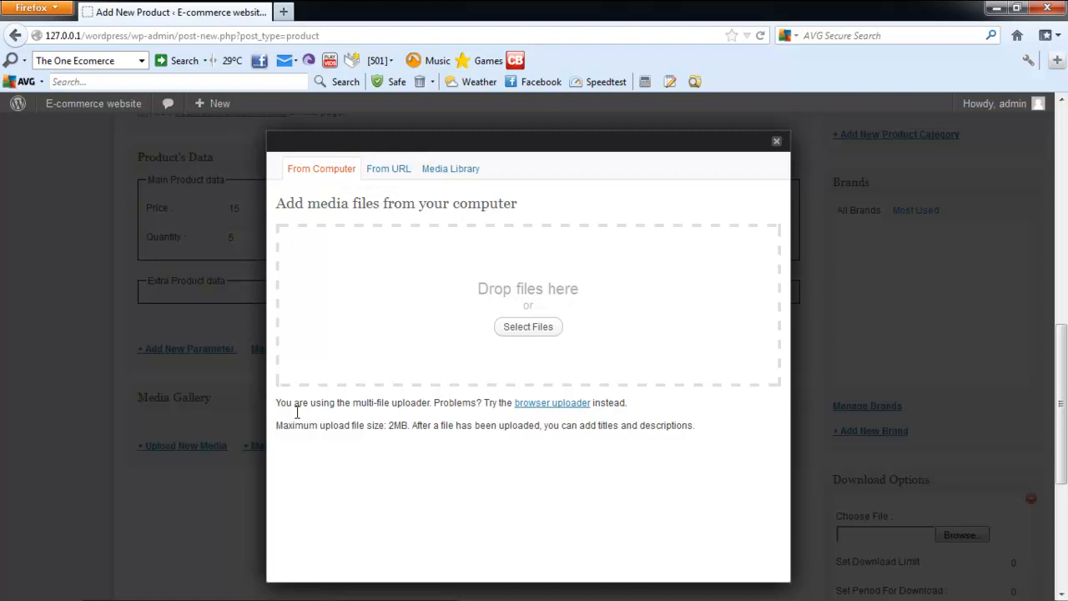
mouse_move(527, 325)
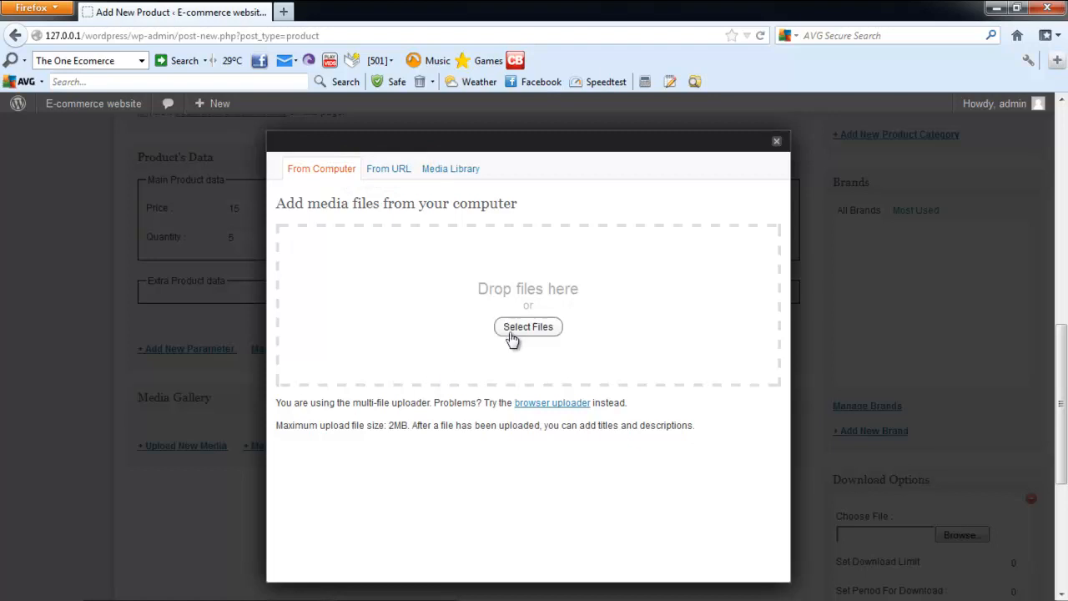
click(527, 325)
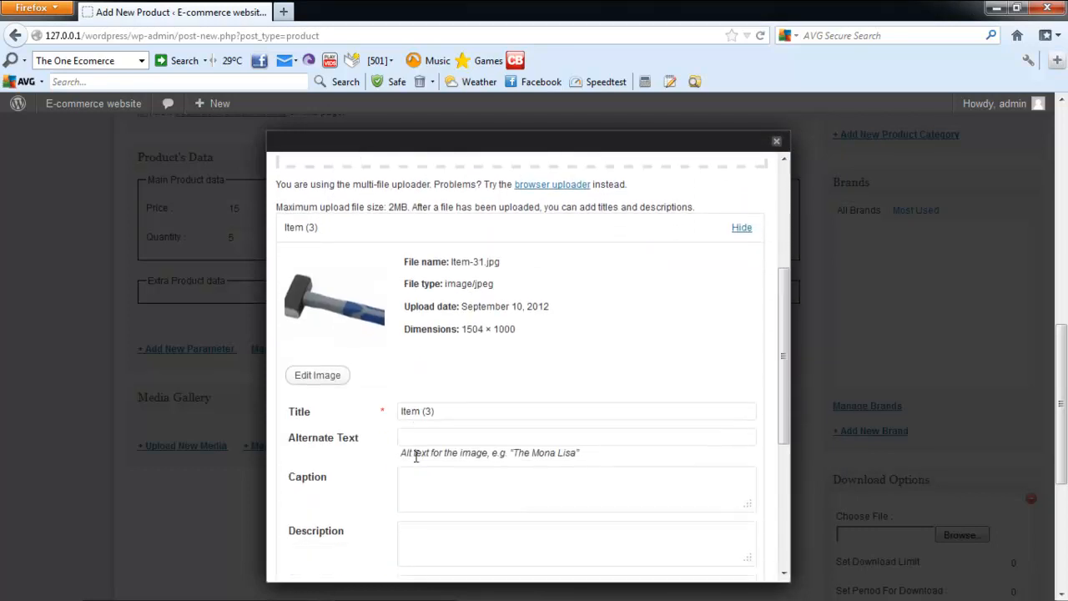
scroll(down, 3)
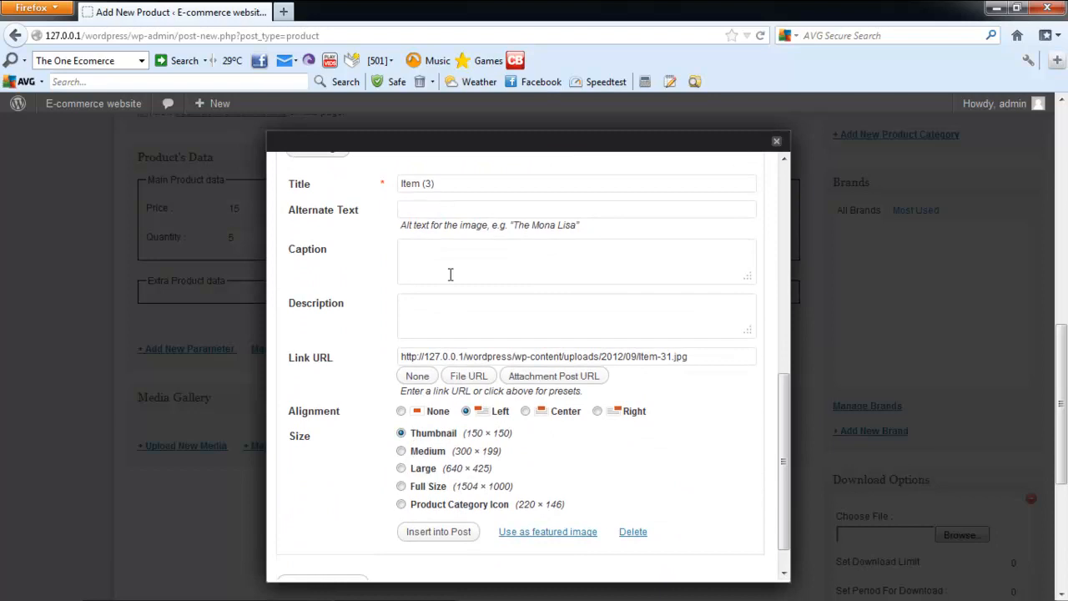
text(Hammer)
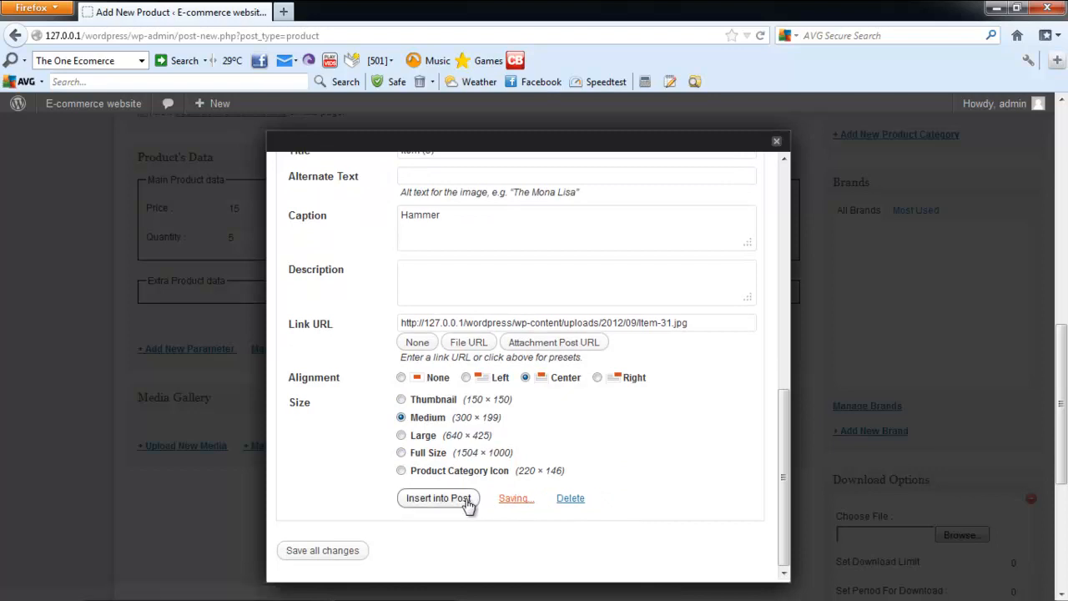
click(437, 497)
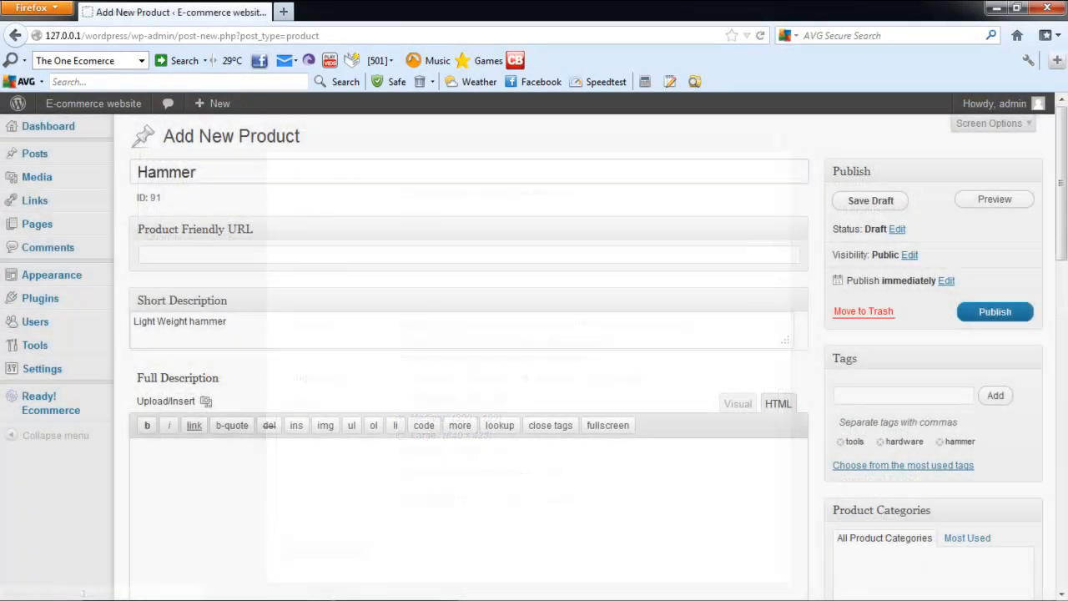
Publish the Hammer product, view its storefront page and set purchase quantity to 3.
click(994, 312)
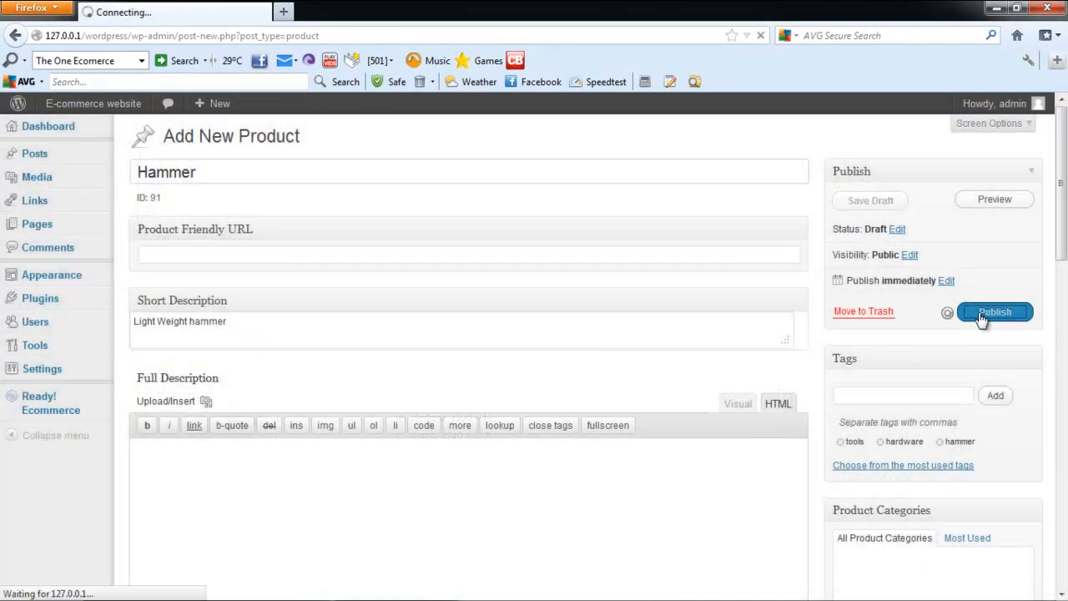
click(994, 312)
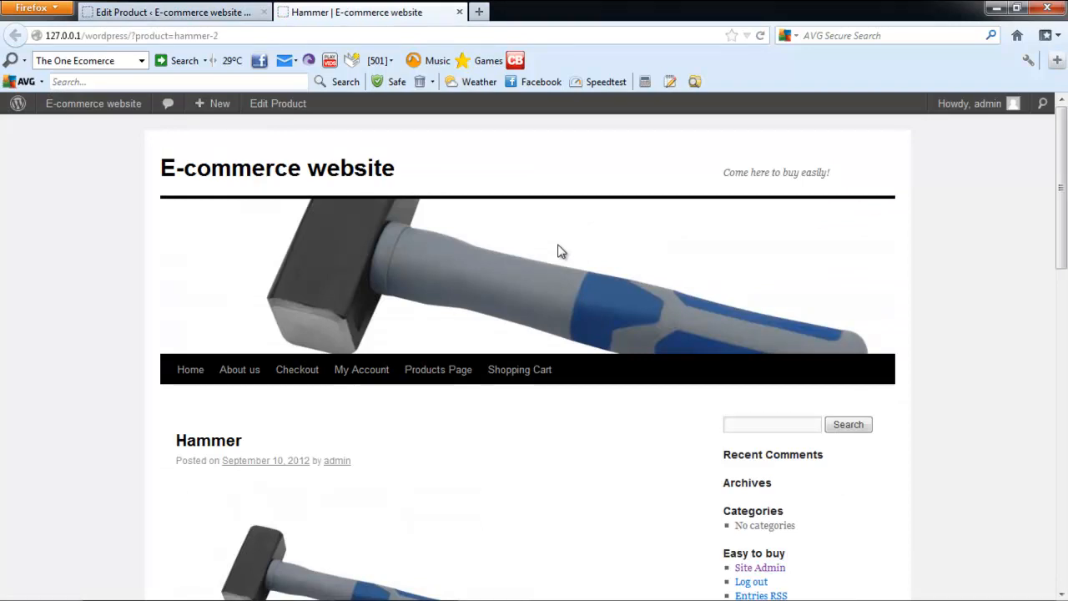
scroll(down, 3)
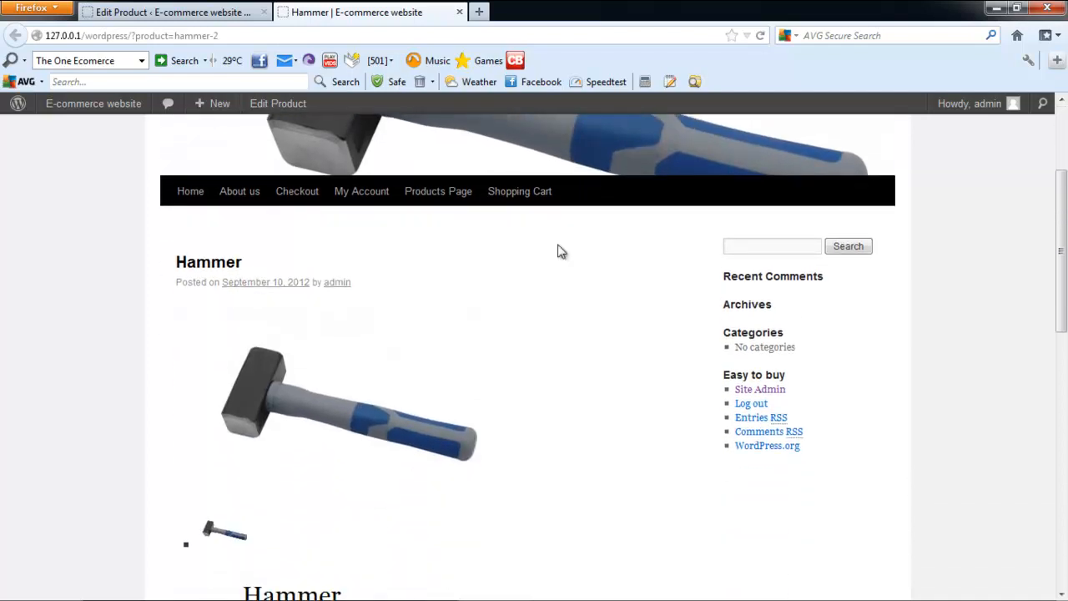
scroll(down, 3)
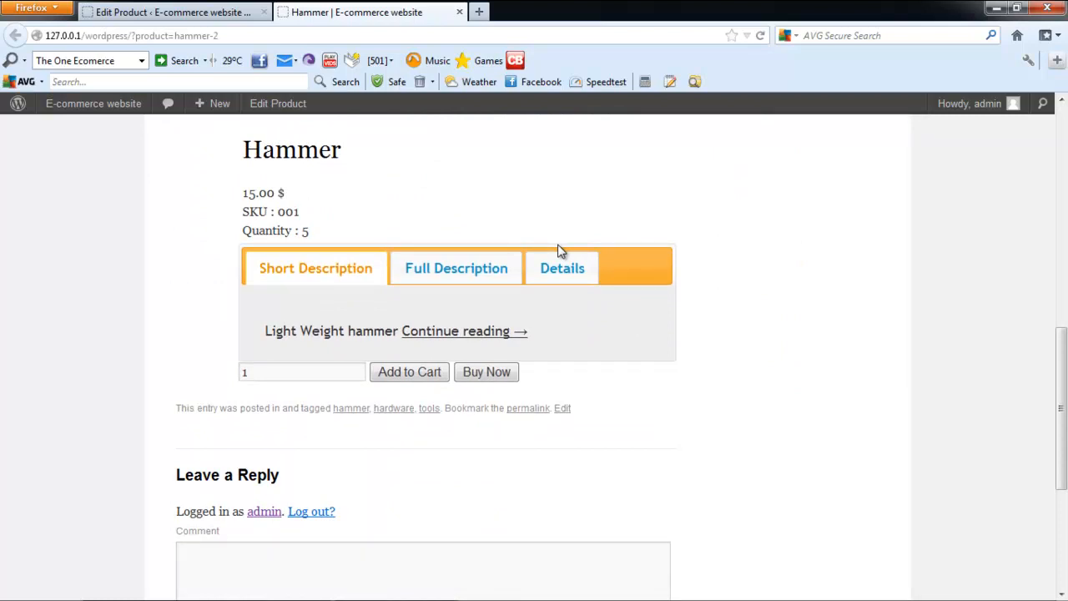
click(300, 372)
text(3)
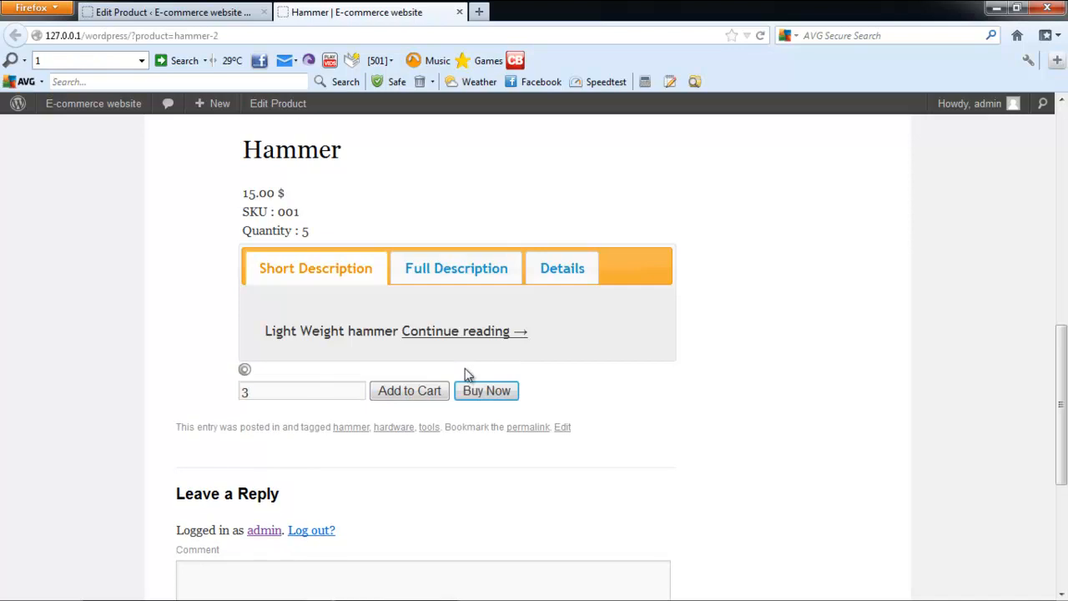
Buy the hammer now and complete the 75.00 $ pay-on-delivery checkout to the address summary.
click(486, 390)
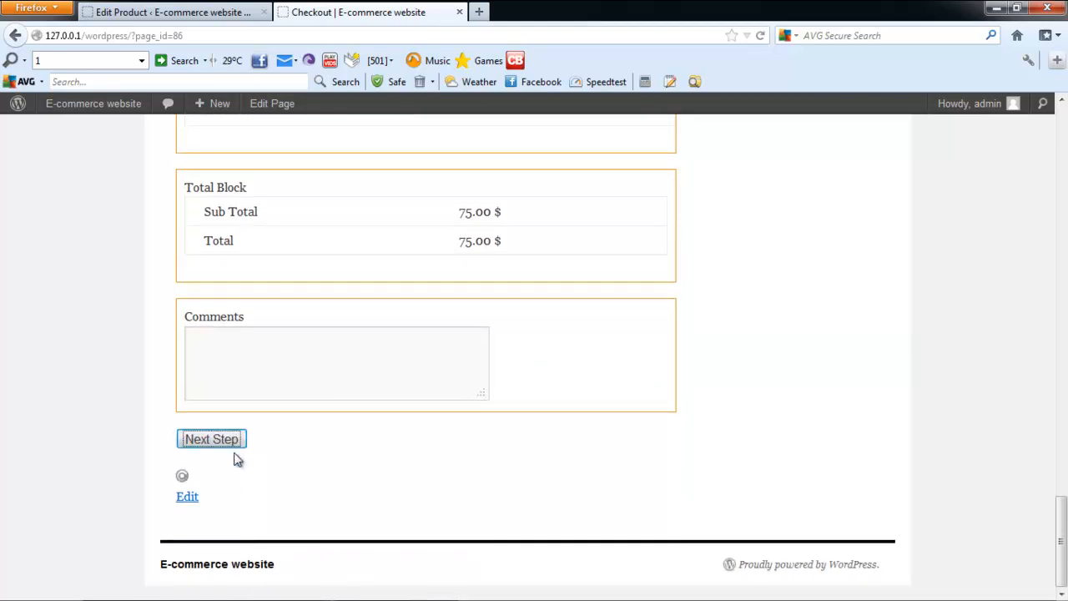
click(210, 438)
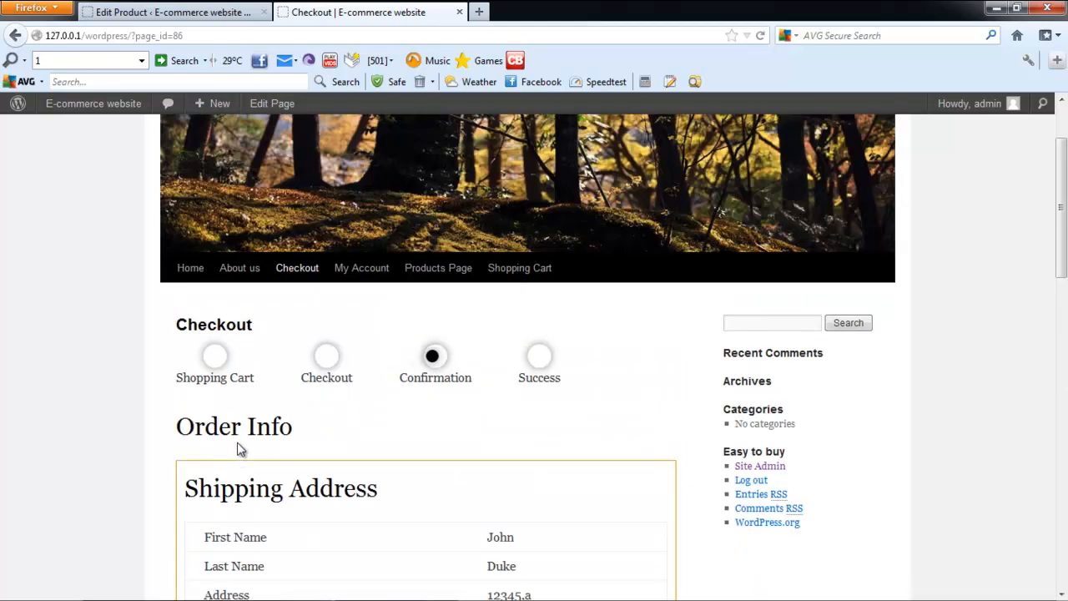
scroll(down, 3)
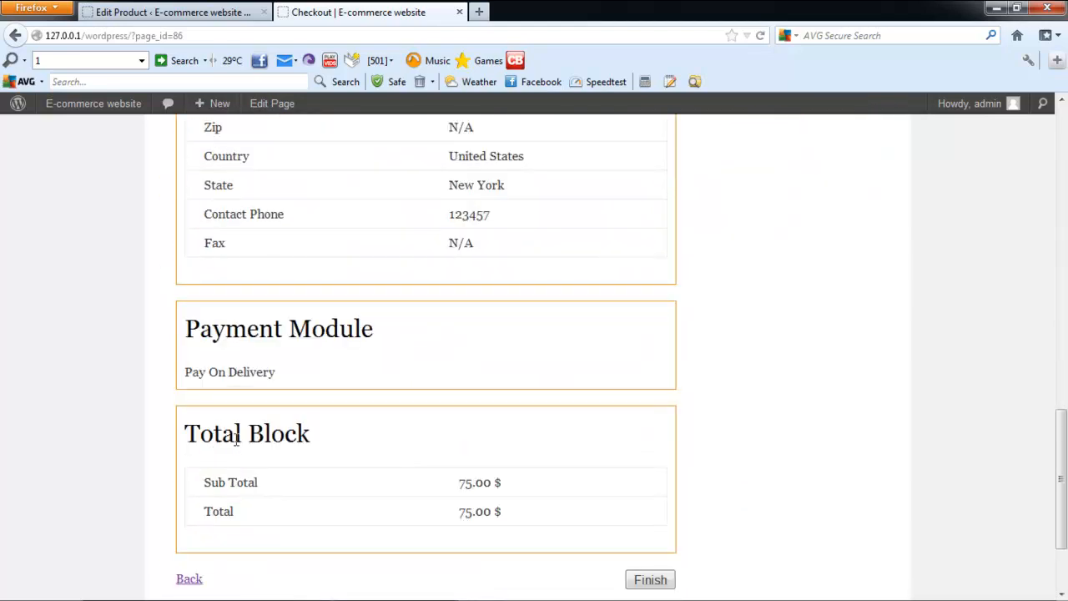
scroll(down, 3)
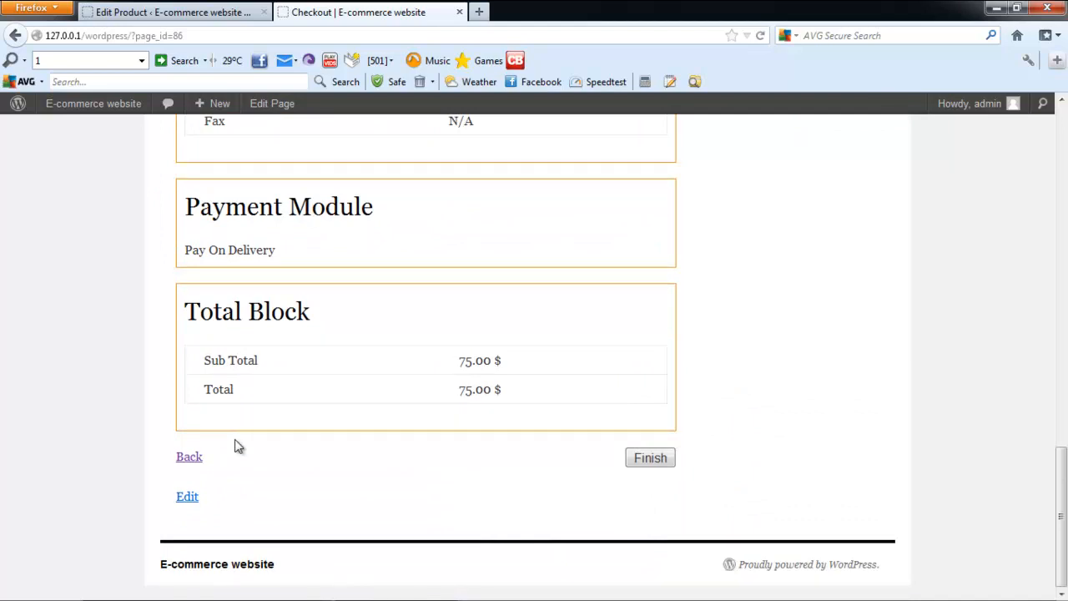
mouse_move(651, 457)
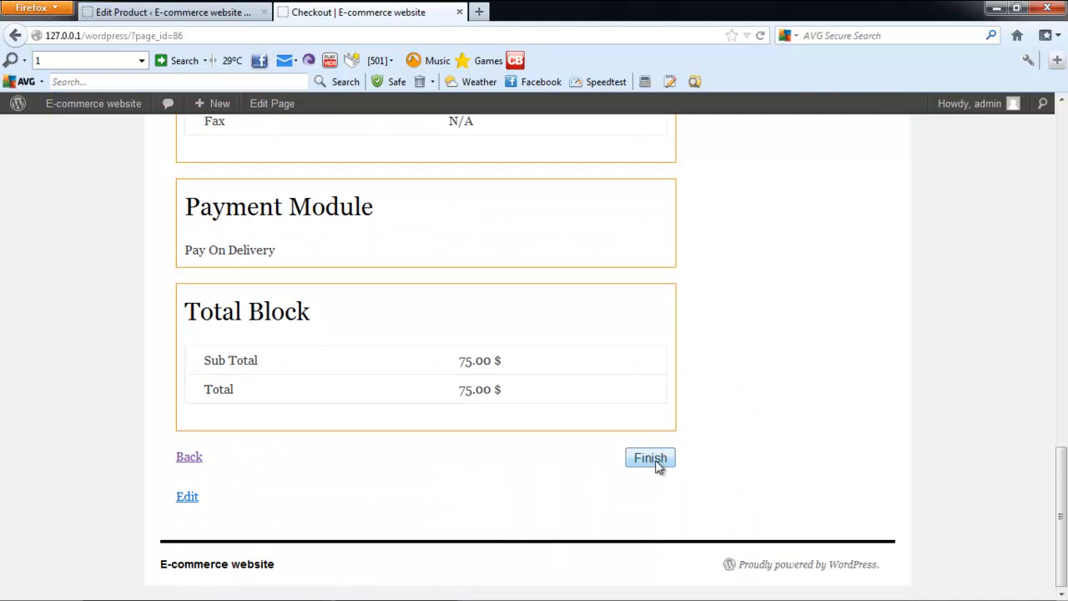
click(649, 457)
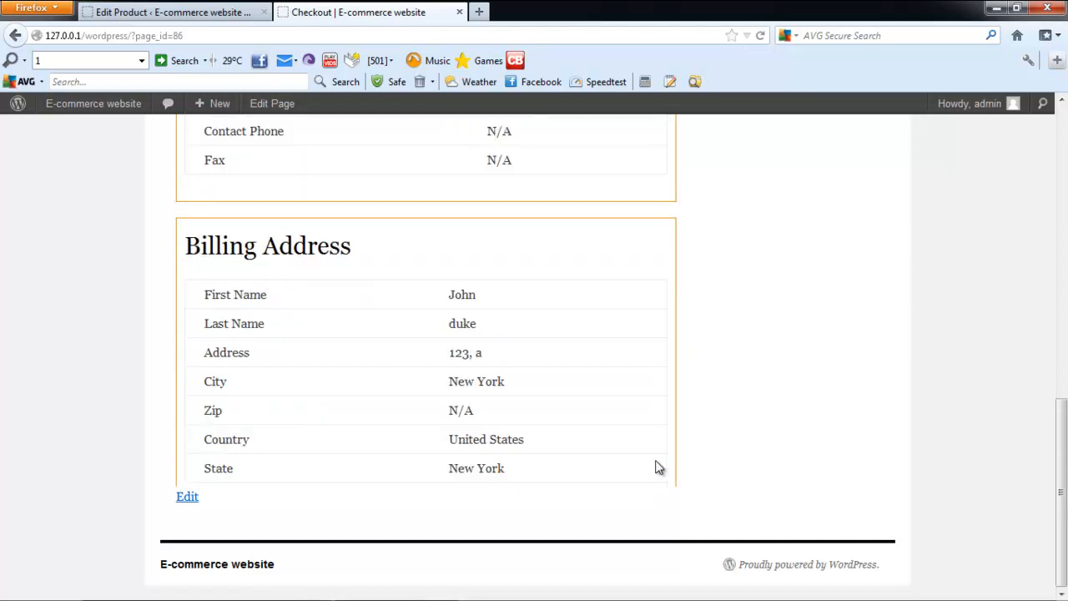